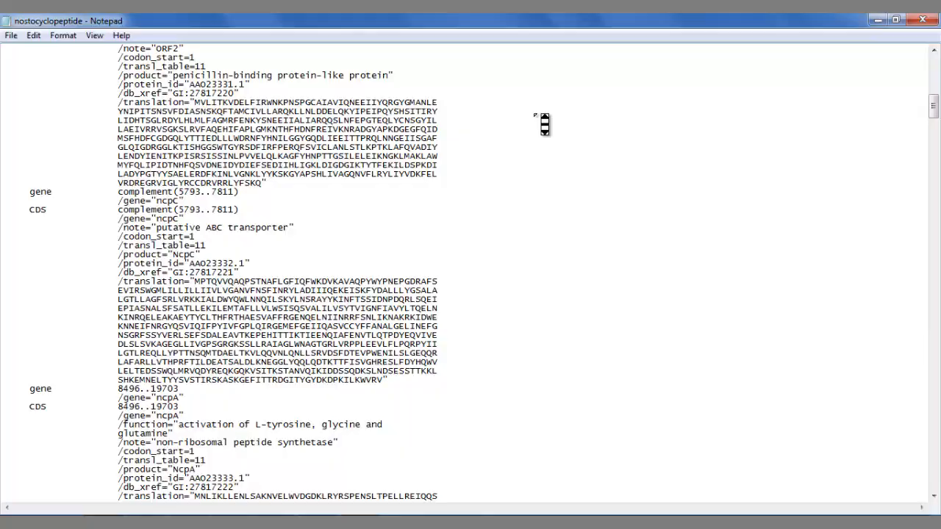
- Scroll the nostocyclopeptide file from the ncpA CDS translations down to the ORIGIN nucleotide sequence
scroll("down", 3)
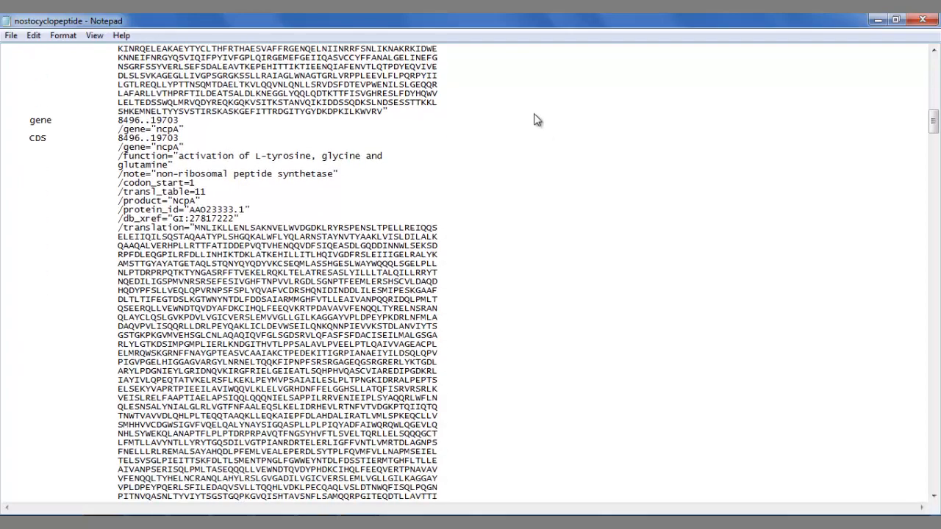
scroll("down", 3)
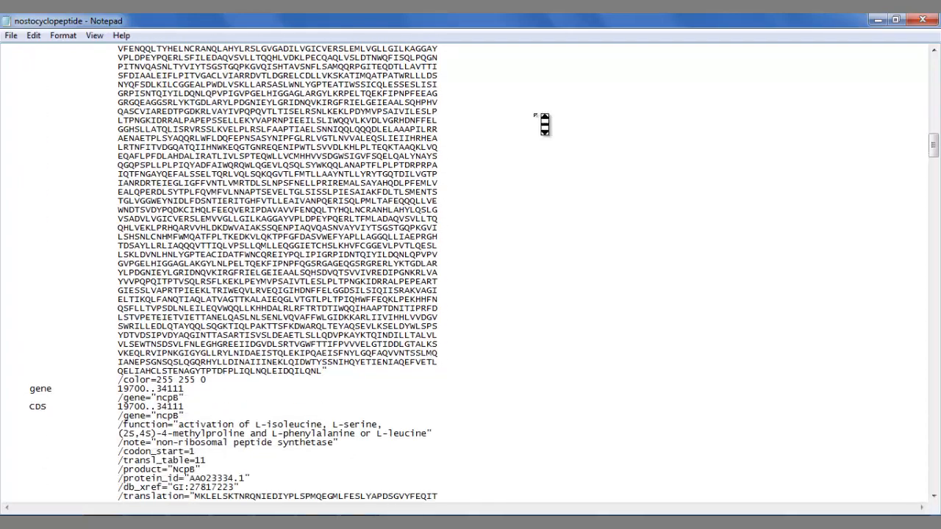
scroll("down", 3)
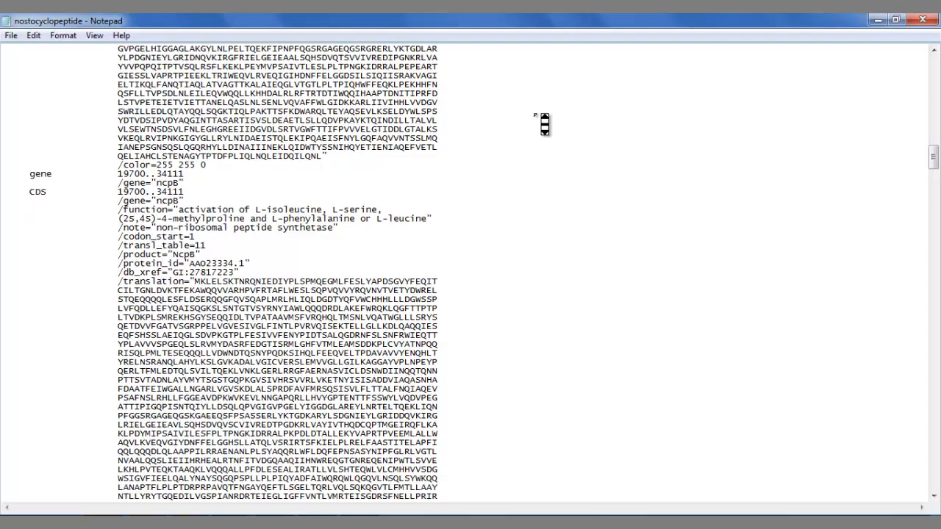
scroll("down", 3)
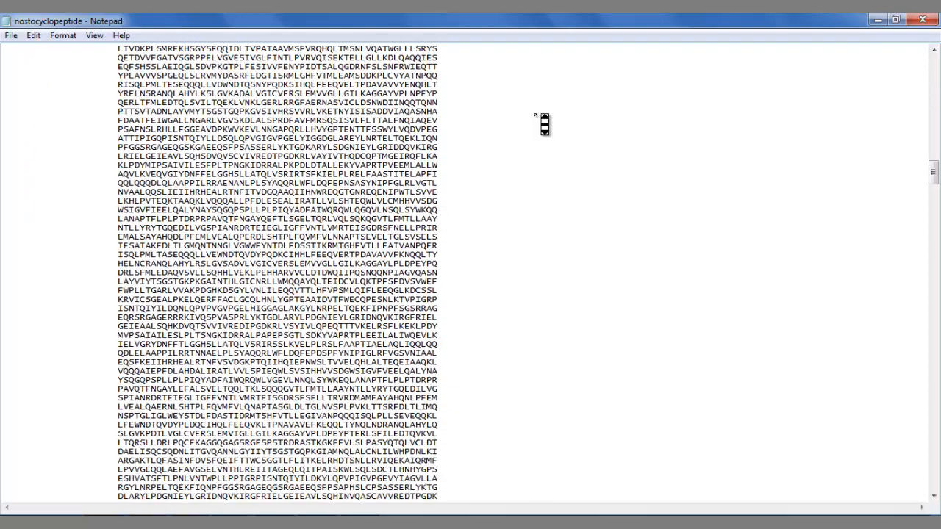
scroll("down", 3)
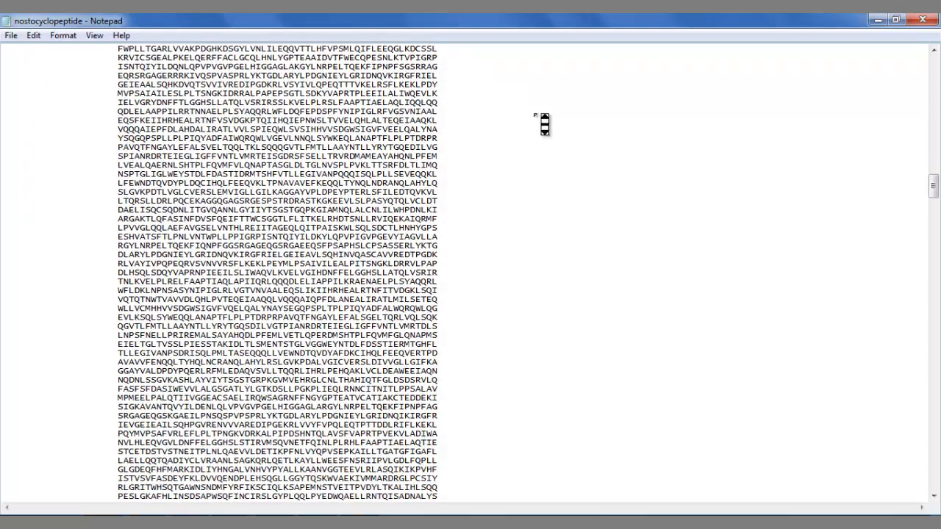
scroll("down", 3)
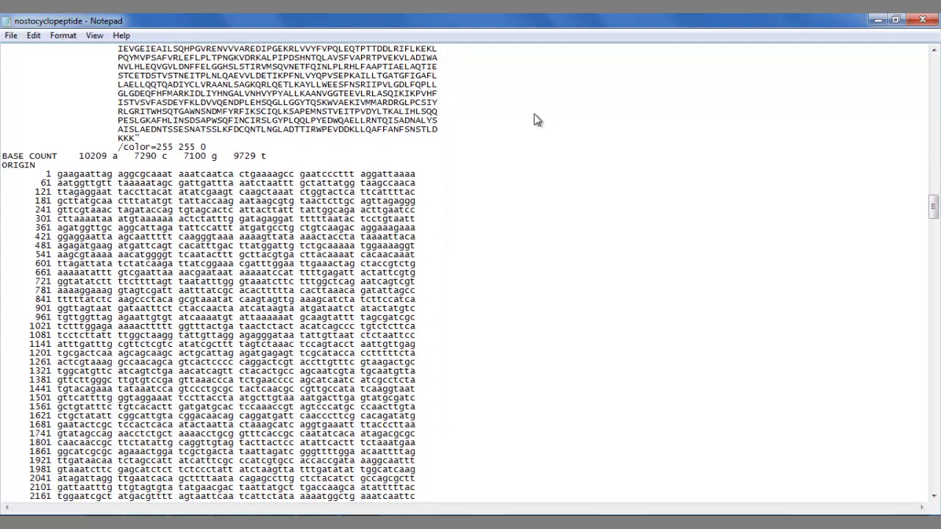
scroll("down", 3)
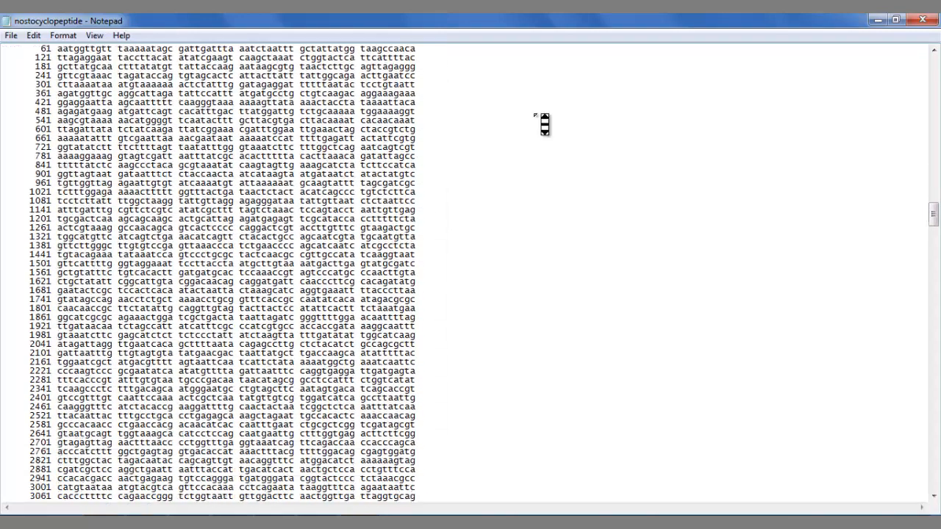
scroll("down", 3)
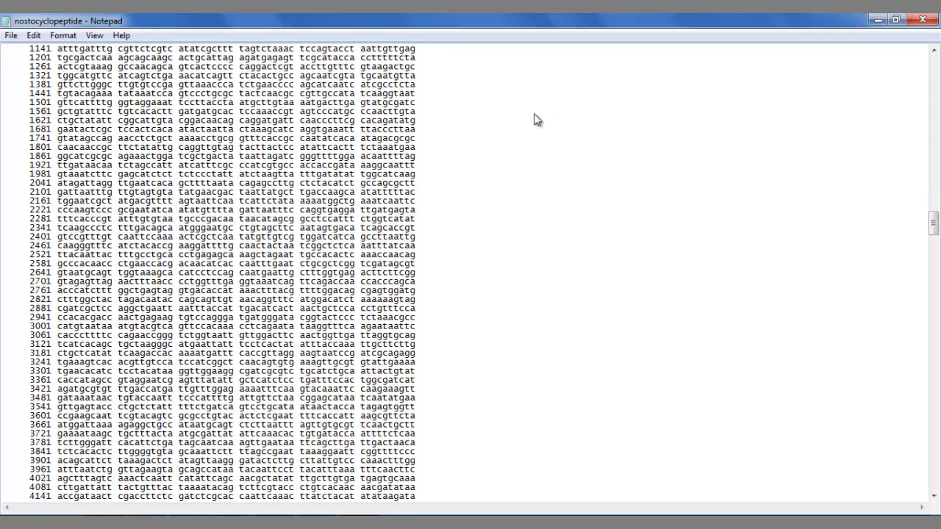
scroll("down", 3)
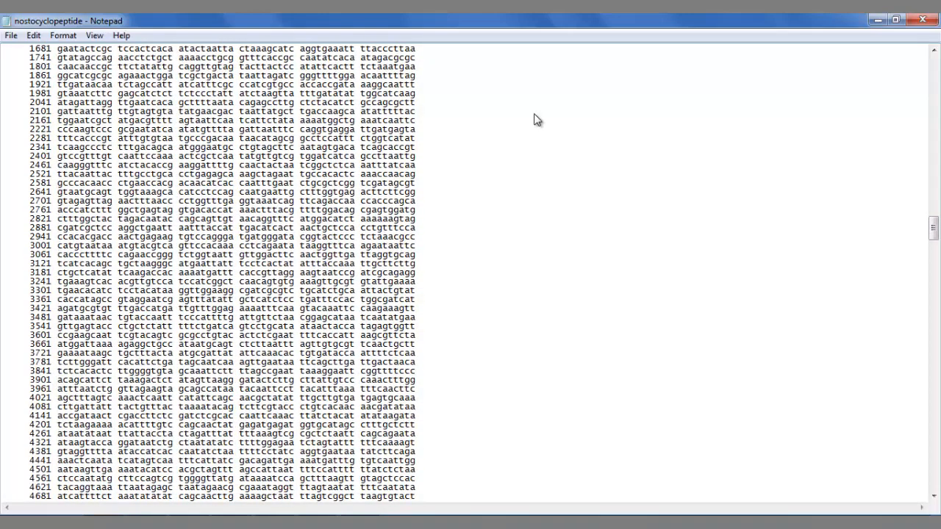
scroll("down", 3)
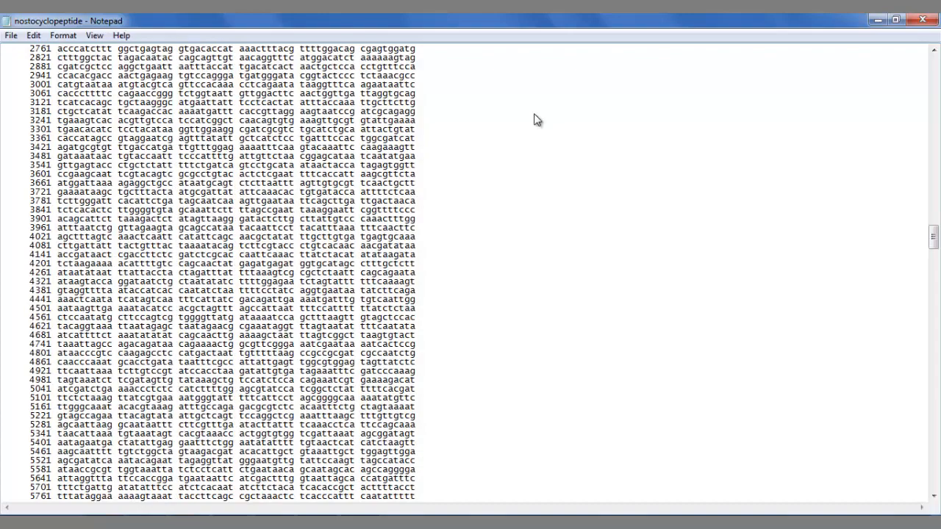
scroll("down", 3)
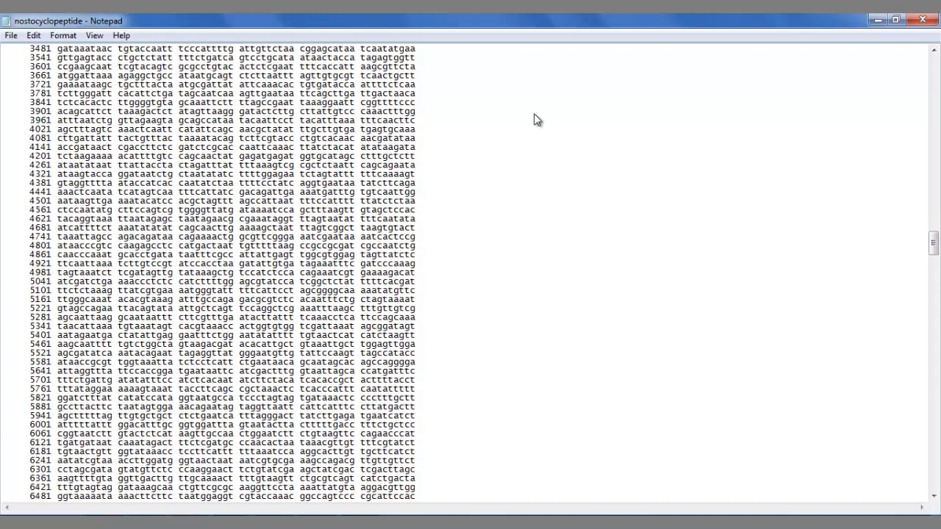
scroll("down", 3)
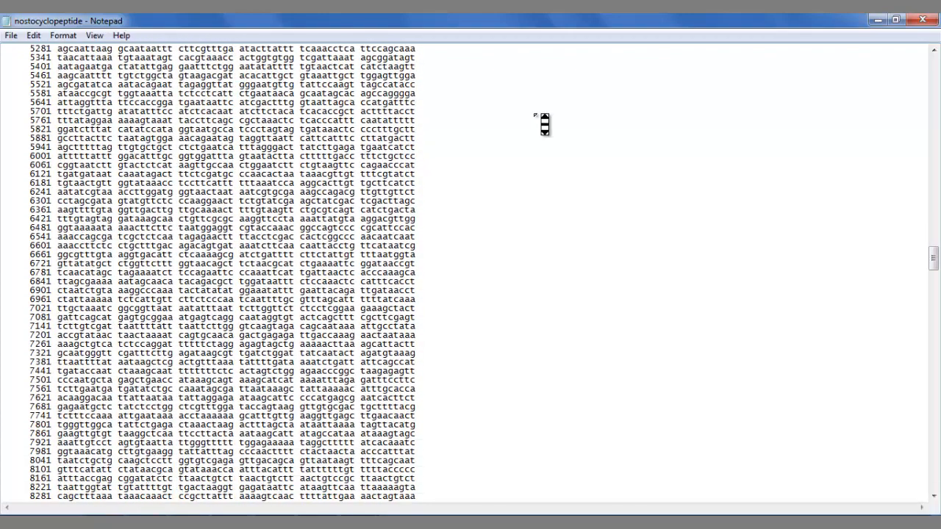
scroll("down", 3)
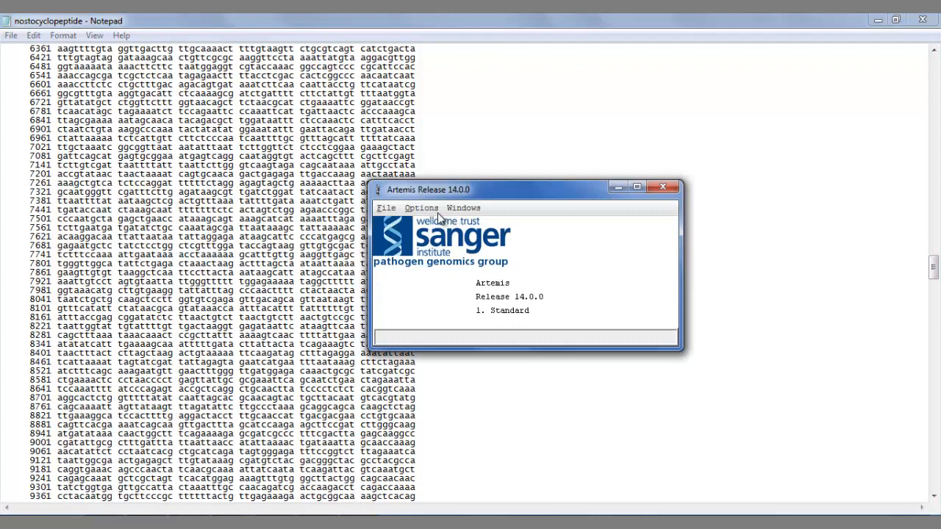
mouse_move(400, 242)
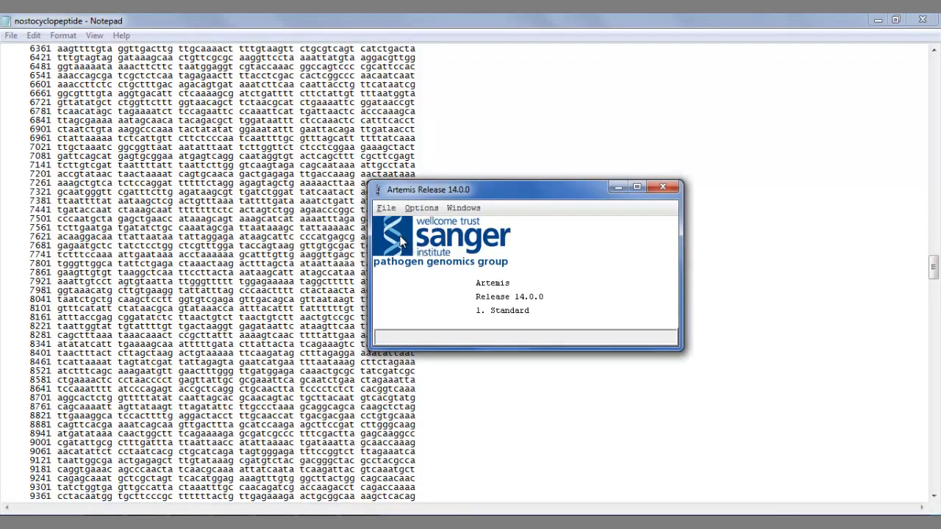
- Choose File > Open in the Artemis launcher to load nostocyclopeptide.gb
left_click(385, 209)
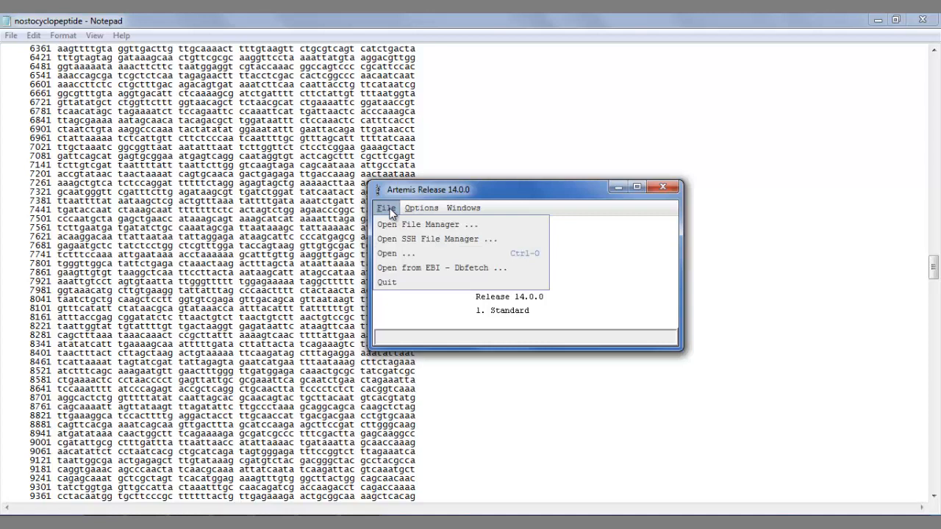
mouse_move(397, 252)
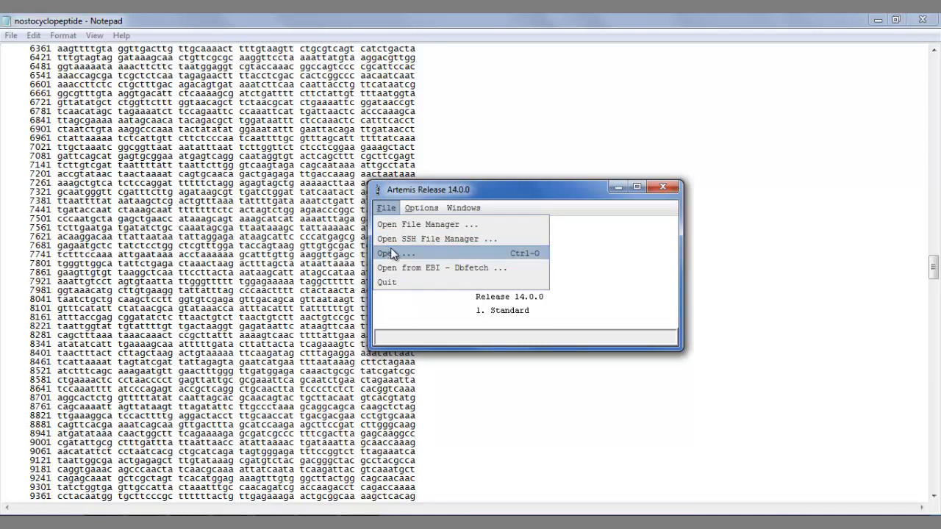
mouse_move(459, 338)
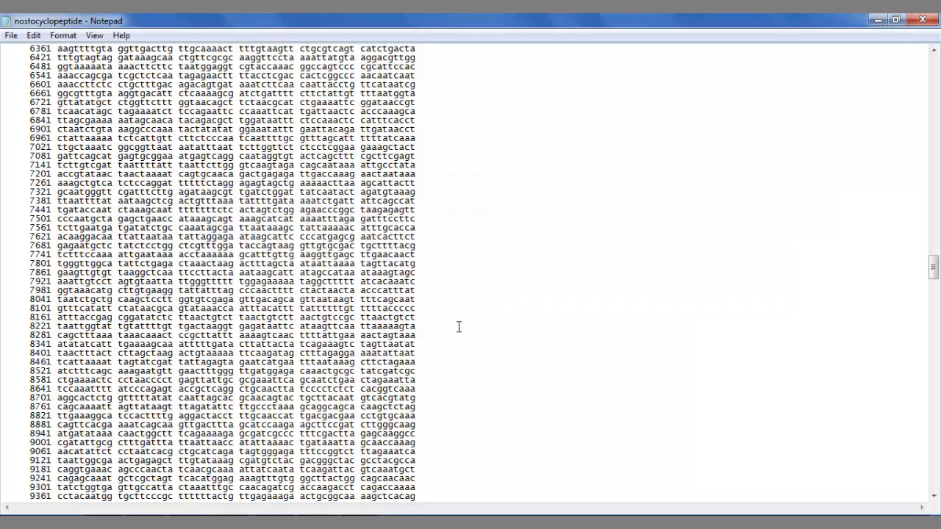
key("alt+tab")
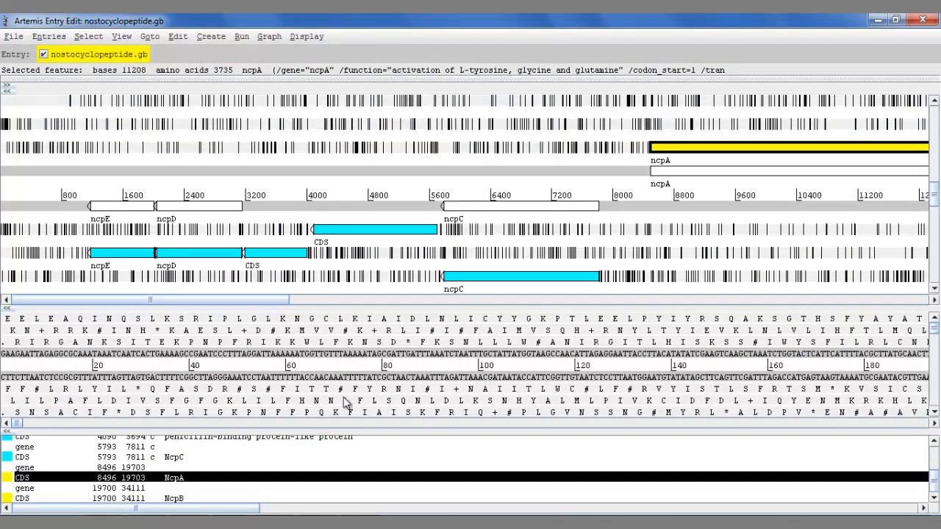
- Select bases on the forward strand in the nostocyclopeptide entry's sequence view
left_click(574, 150)
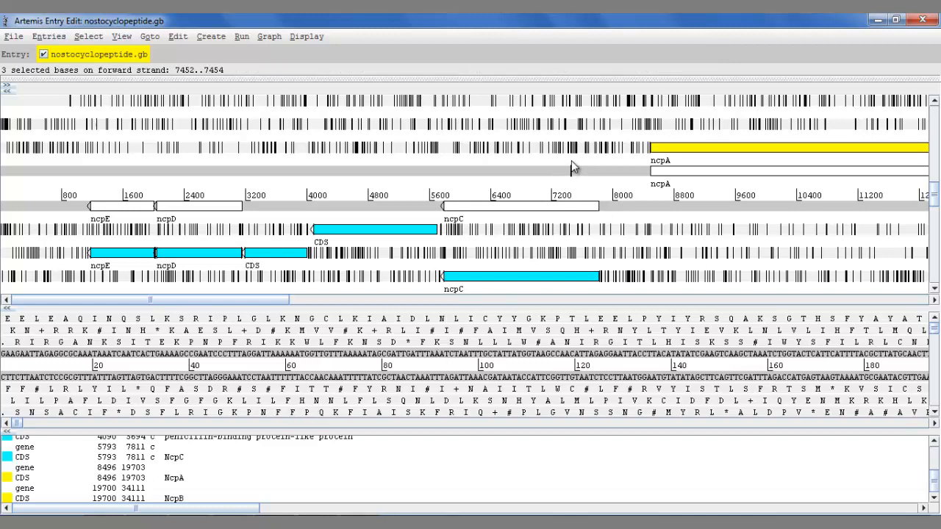
mouse_move(662, 152)
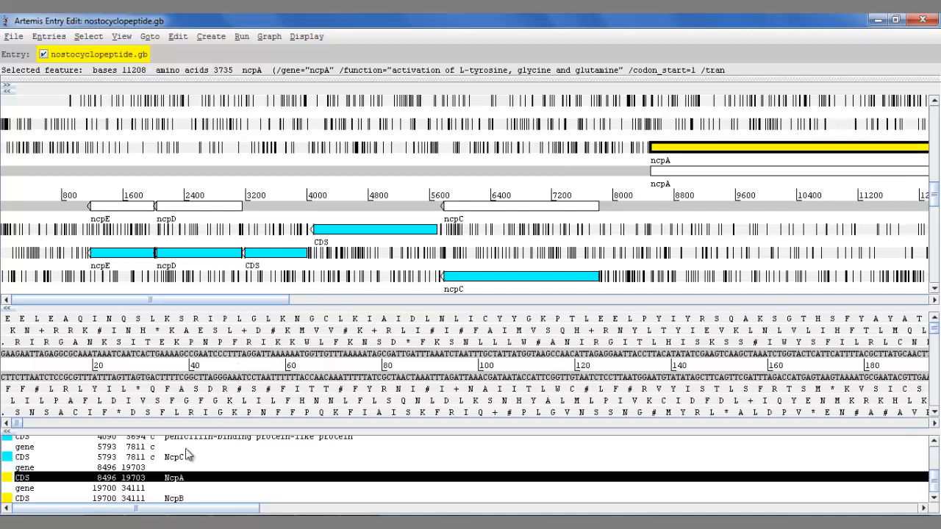
mouse_move(202, 482)
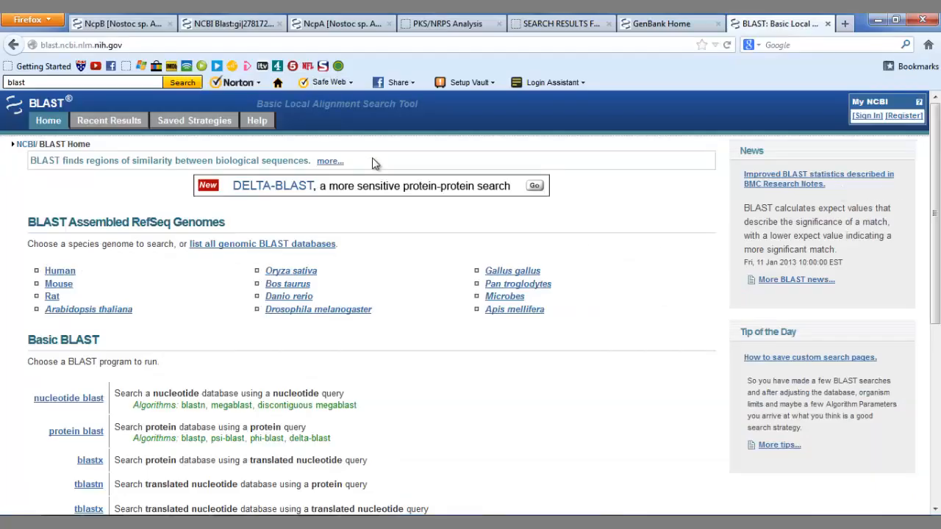
- Browse the BLAST page down to Specialized BLAST's conserved domains, then select the NcpA CDS
scroll("down", 3)
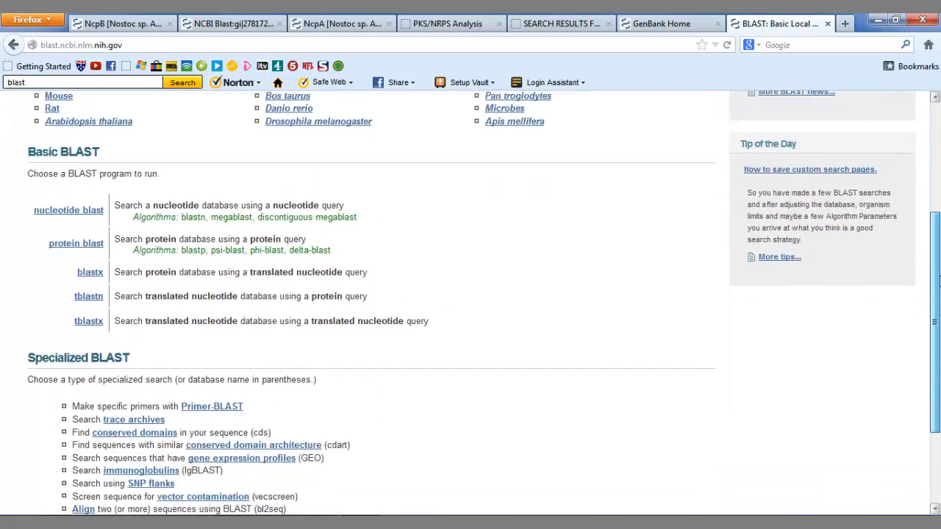
scroll("down", 3)
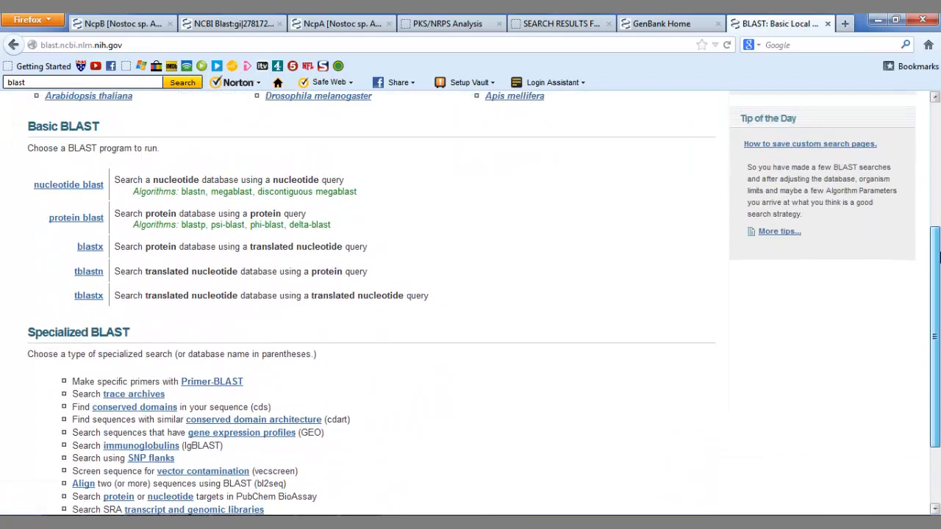
scroll("up", 3)
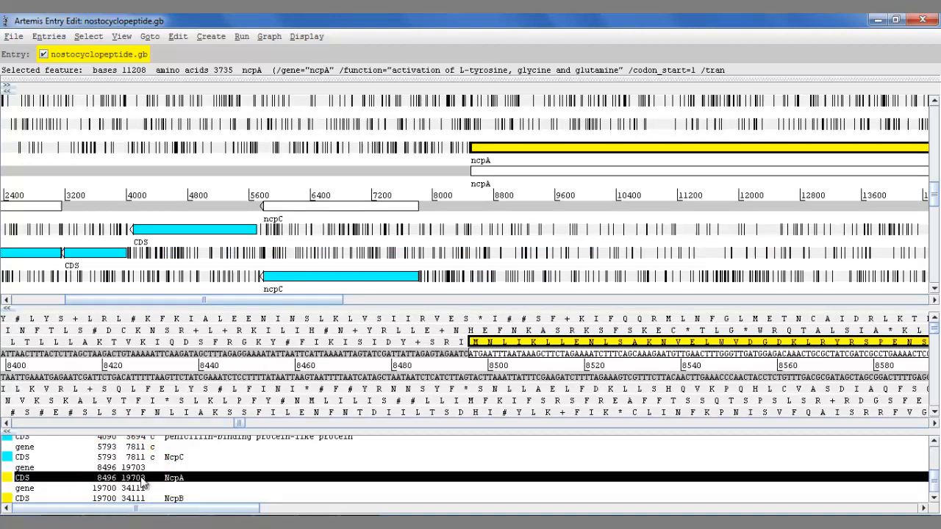
left_click(117, 24)
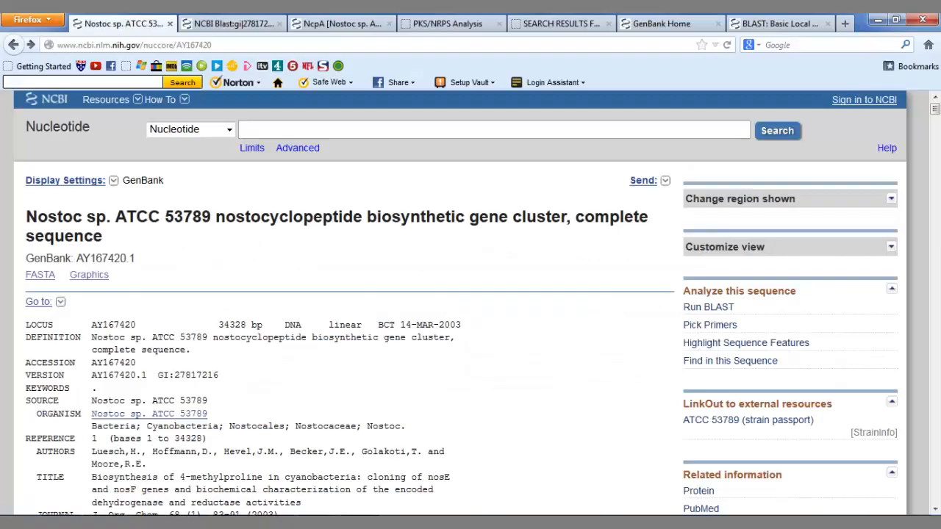
- Scroll the GenBank AY167420 record to the ncpA peptide synthetase CDS and select its location
scroll("down", 3)
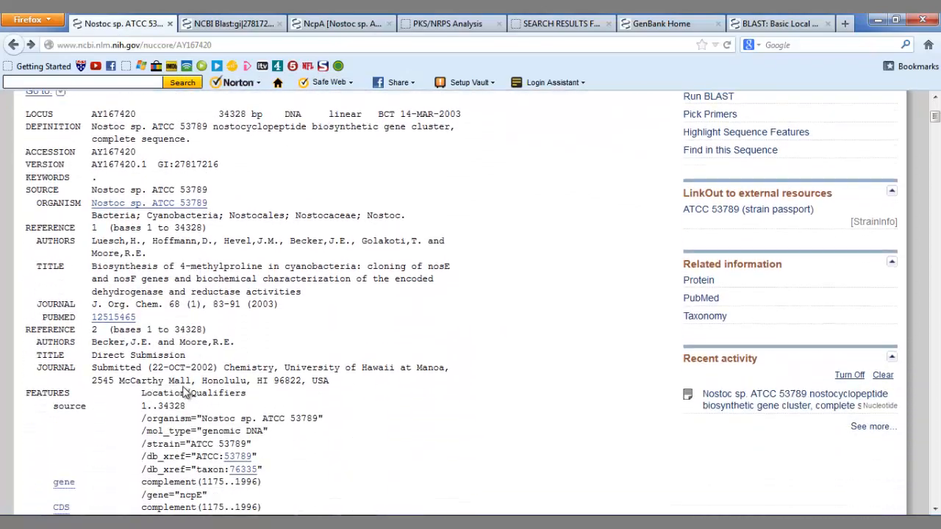
scroll("down", 3)
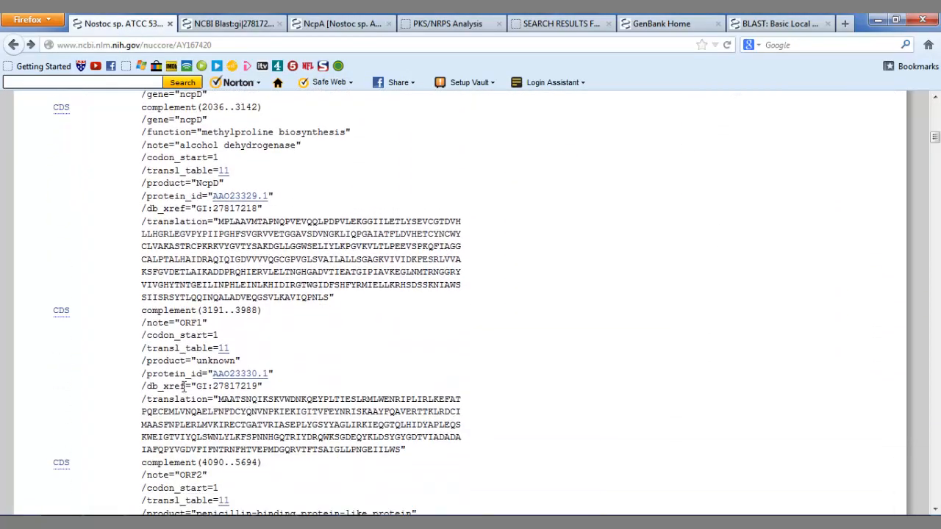
scroll("down", 3)
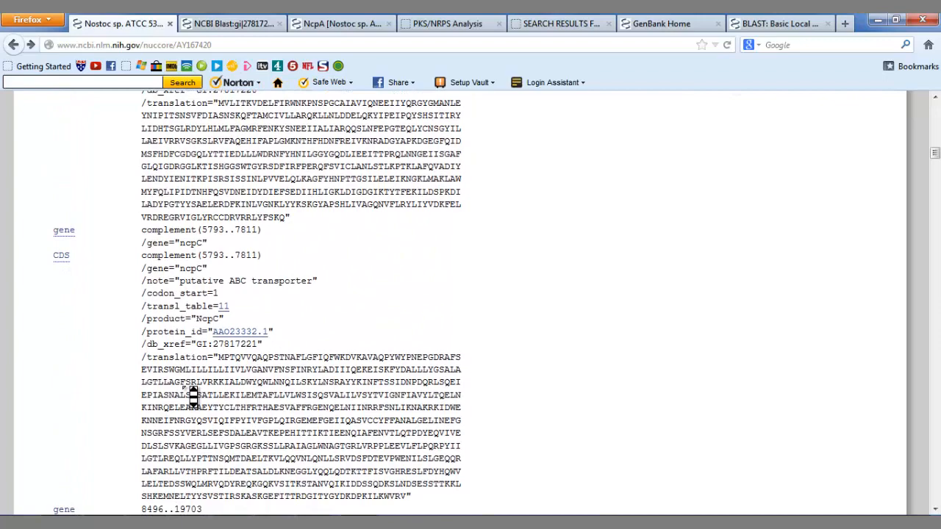
scroll("down", 3)
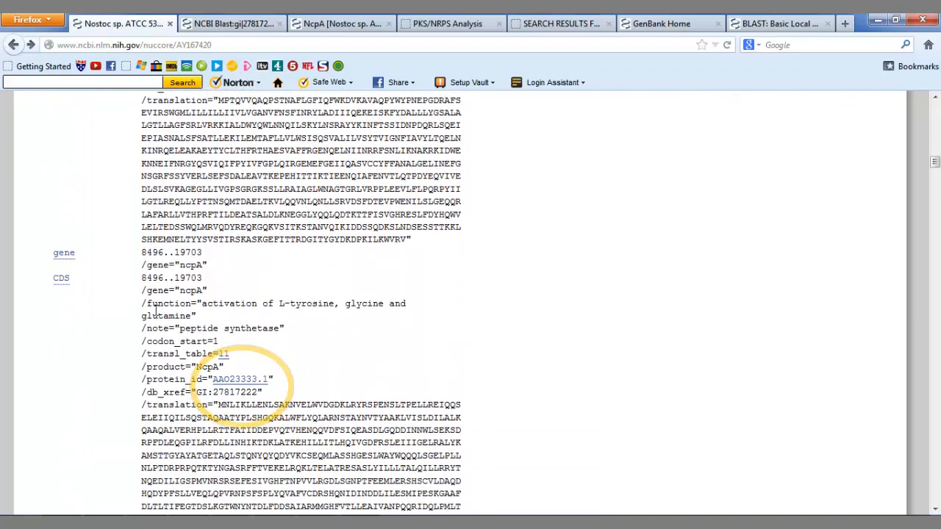
double_click(170, 276)
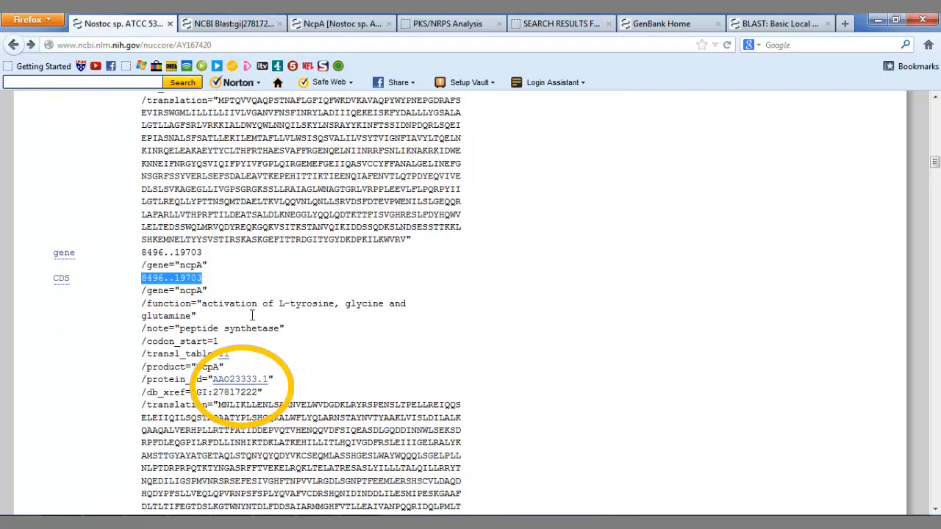
- Follow the protein_id link AAO23333.1 to the NcpA protein record
left_click(240, 379)
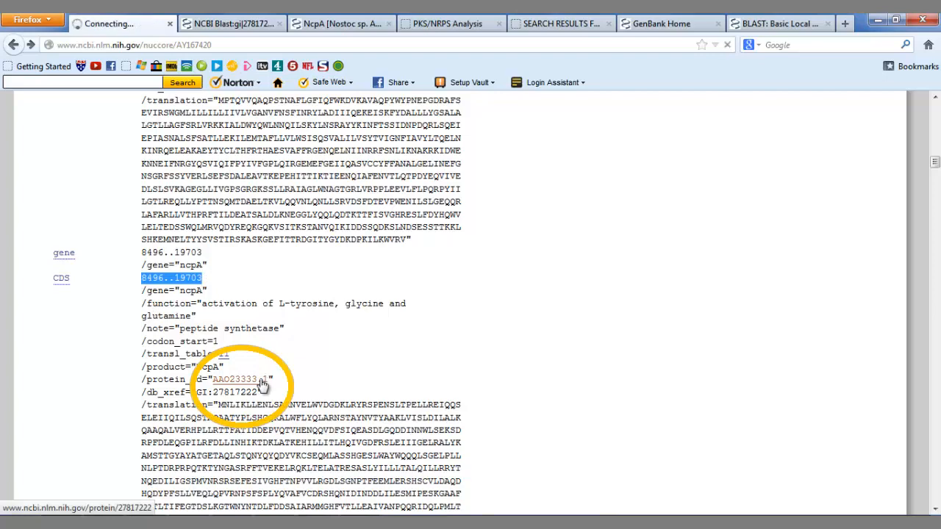
left_click(235, 380)
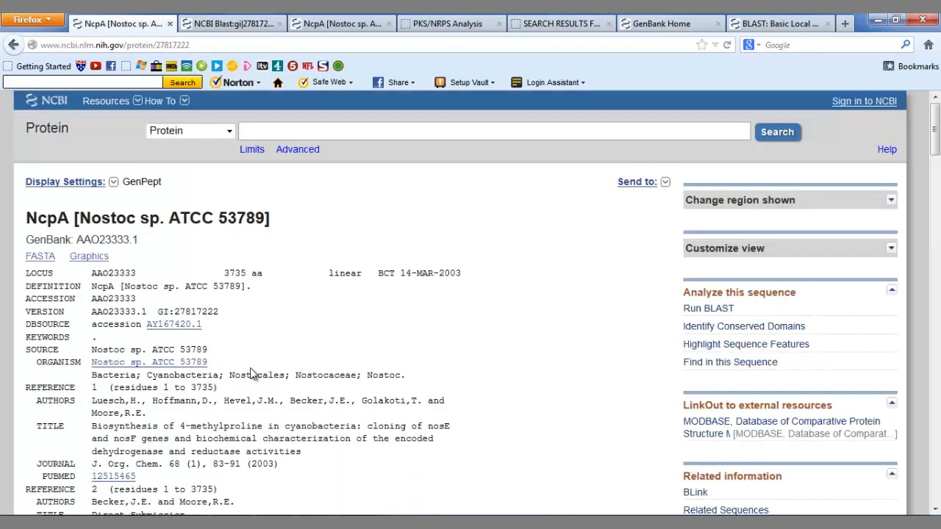
- Show the NcpA protein record in FASTA format and select the entire amino-acid sequence
scroll("down", 3)
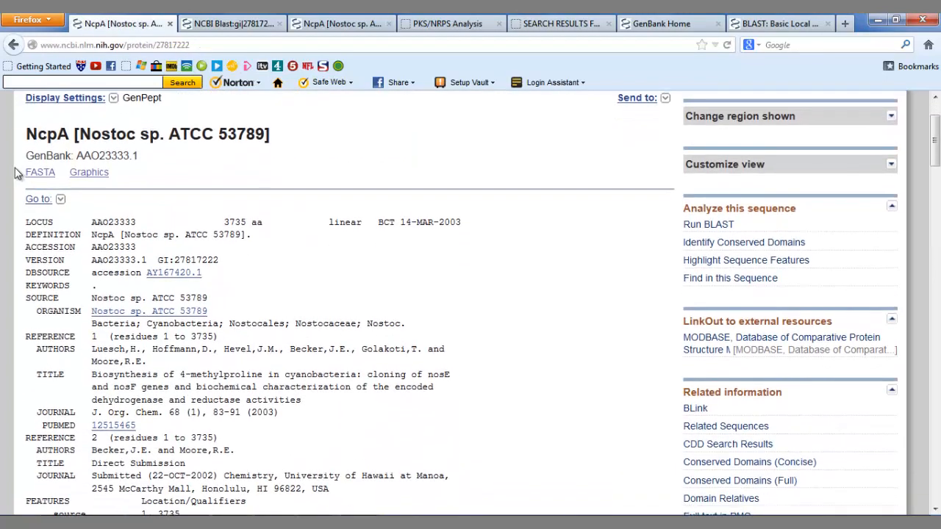
left_click(39, 172)
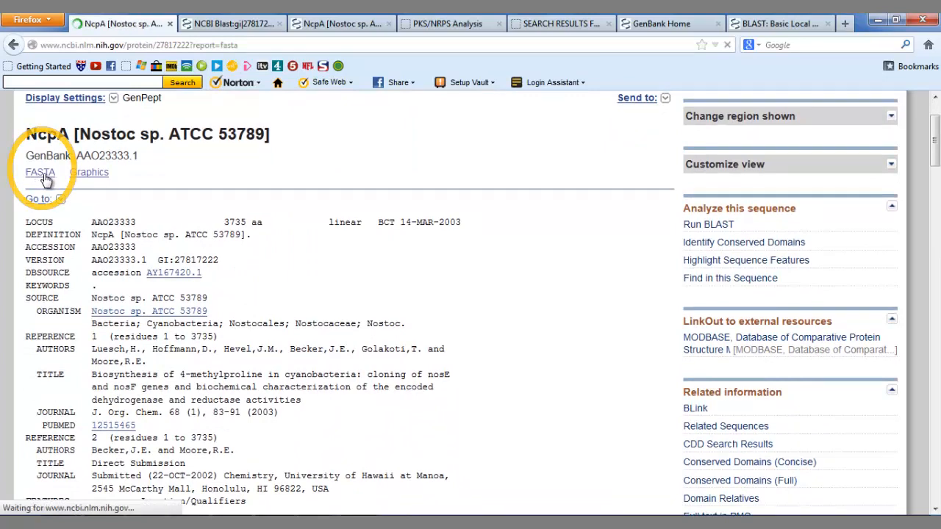
left_click(40, 172)
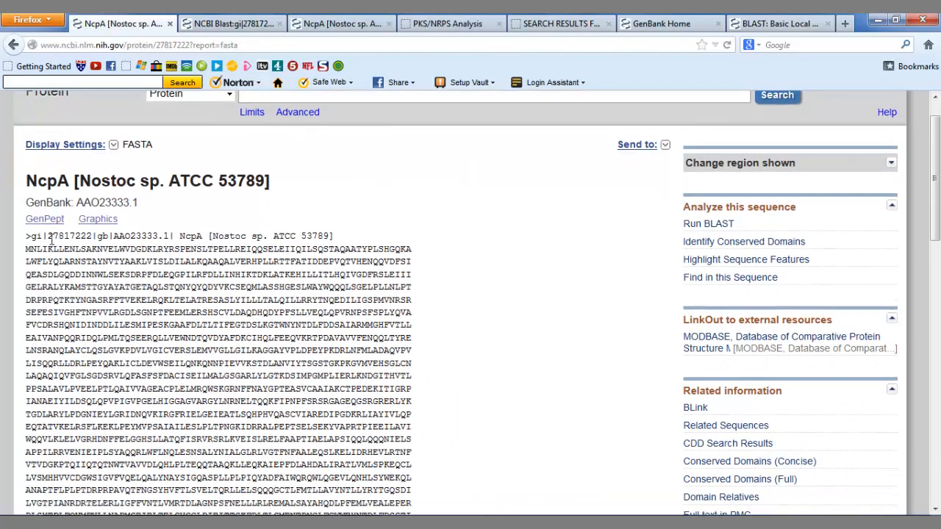
left_click_drag(27, 235, 242, 480)
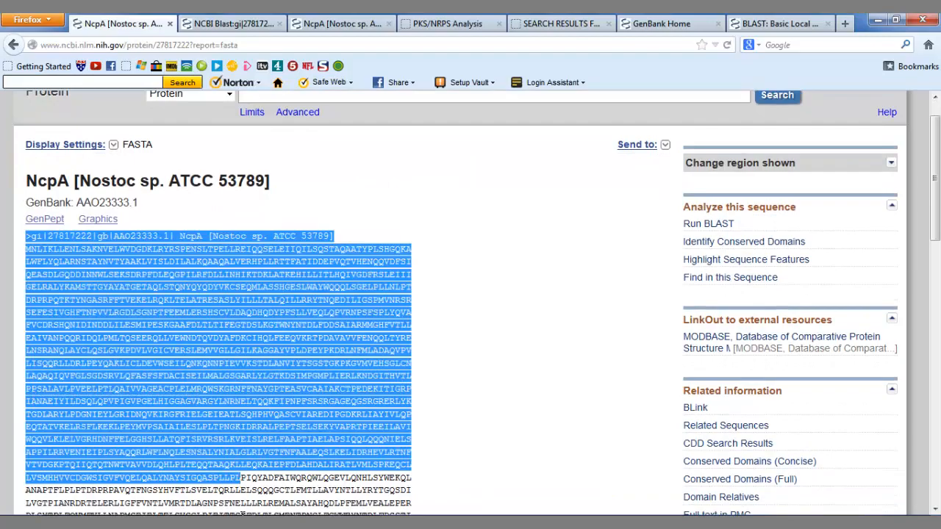
- Return to the NCBI BLAST home page tab
scroll("down", 3)
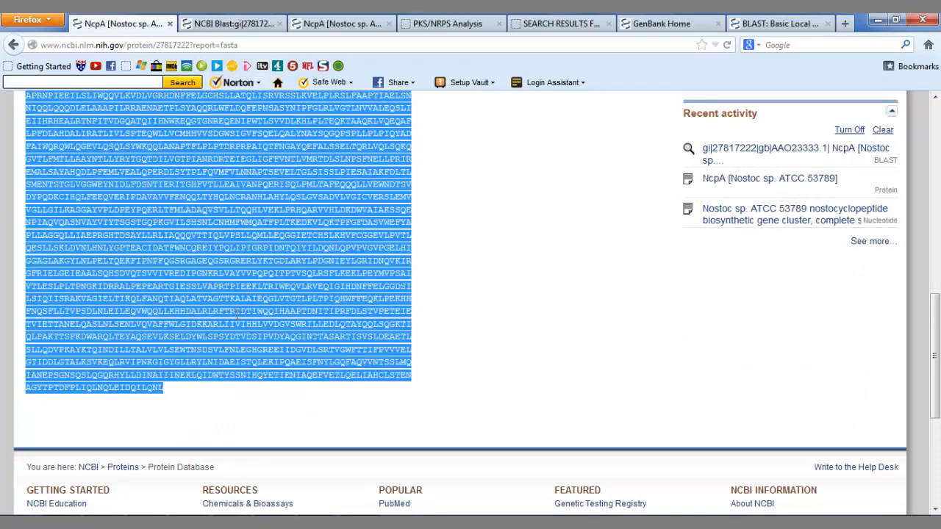
left_click(780, 23)
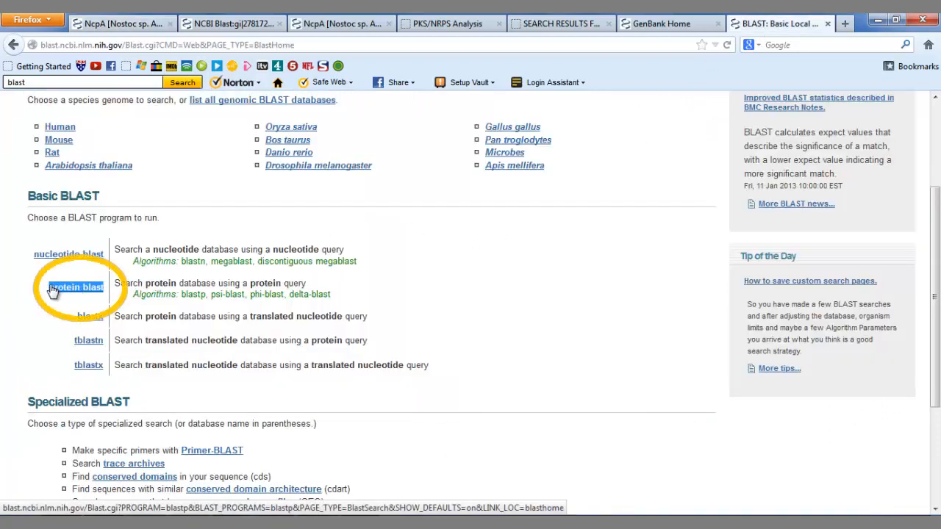
- Run a protein blast (blastp) search with the pasted NcpA sequence as the query
left_click(76, 287)
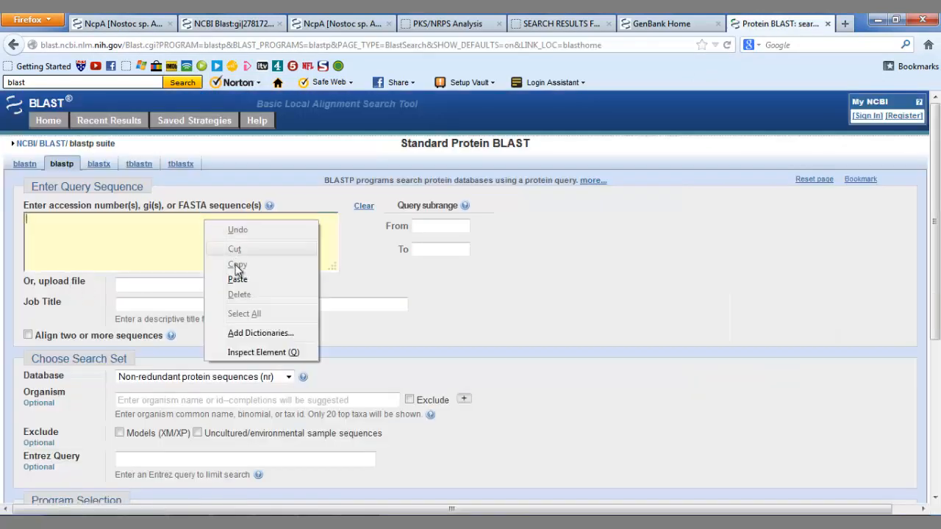
left_click(238, 279)
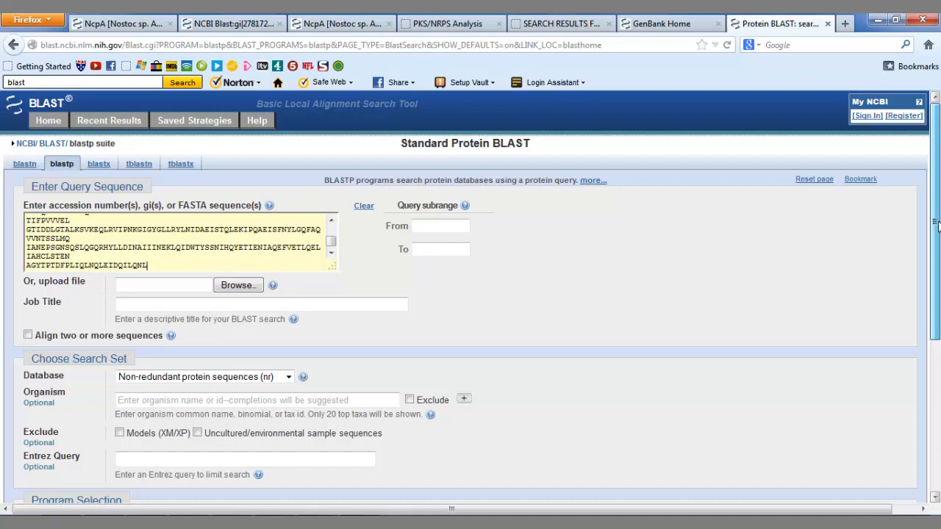
scroll("down", 3)
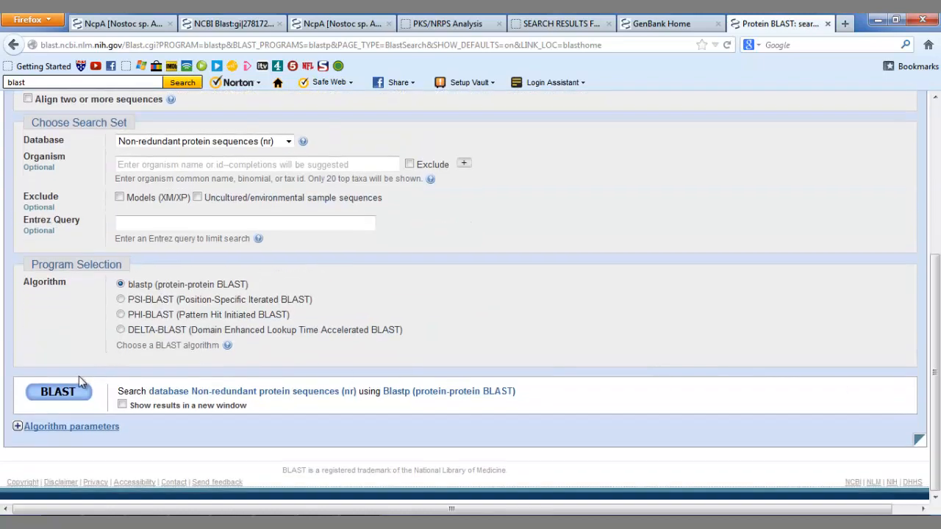
left_click(59, 391)
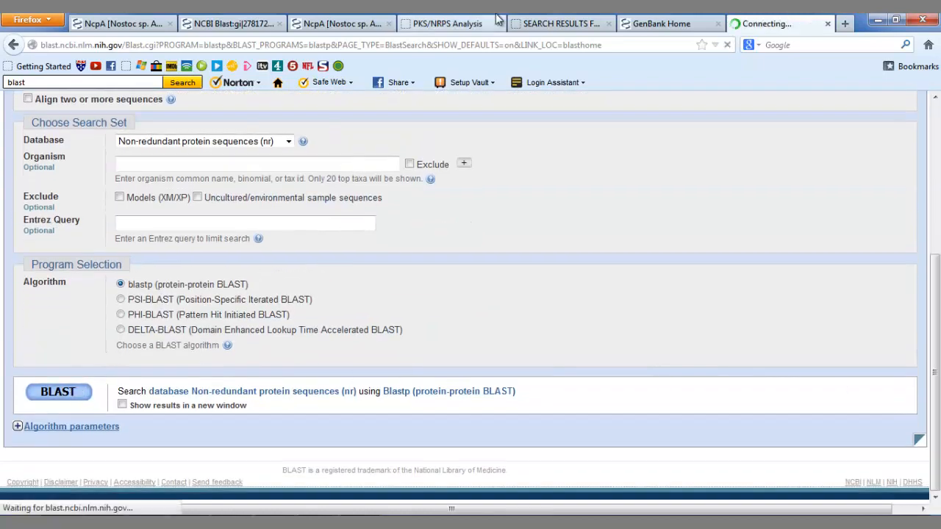
mouse_move(232, 24)
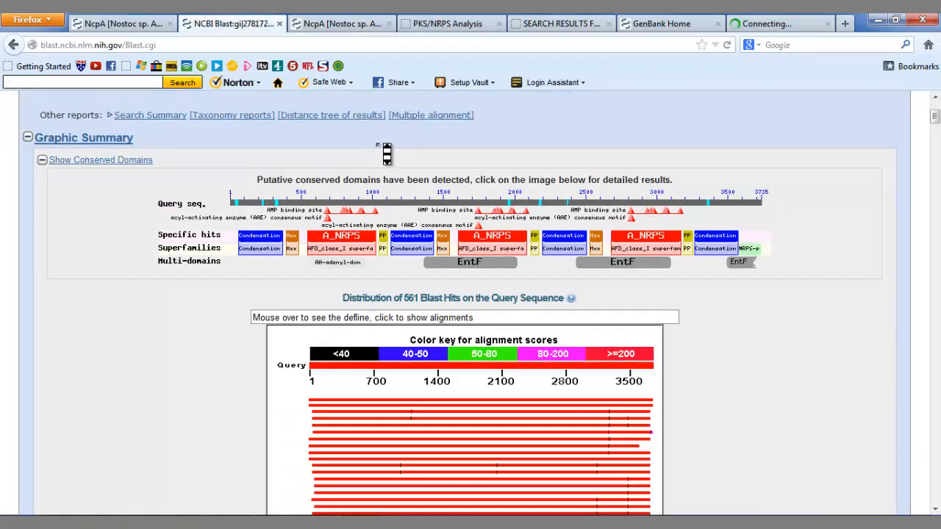
- Review the BLAST results' Graphic Summary and conserved condensation and adenylation domains
scroll("down", 3)
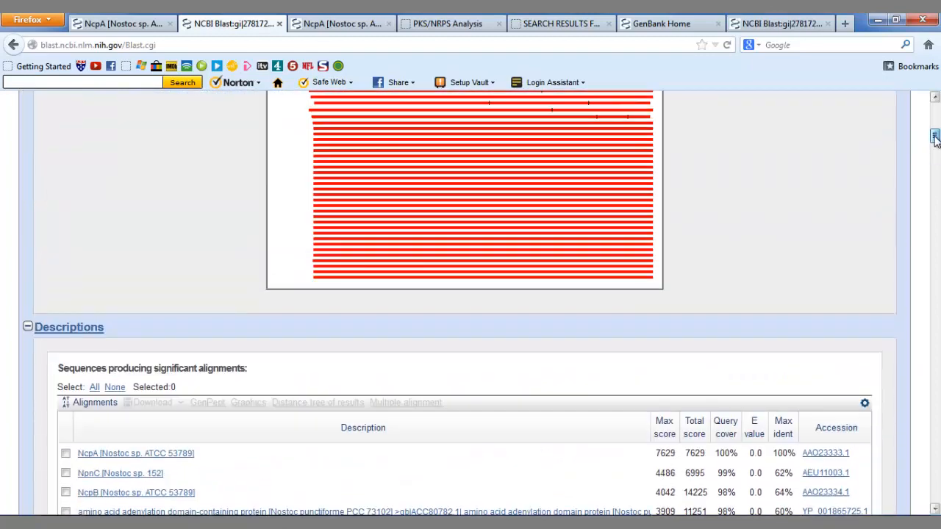
scroll("up", 3)
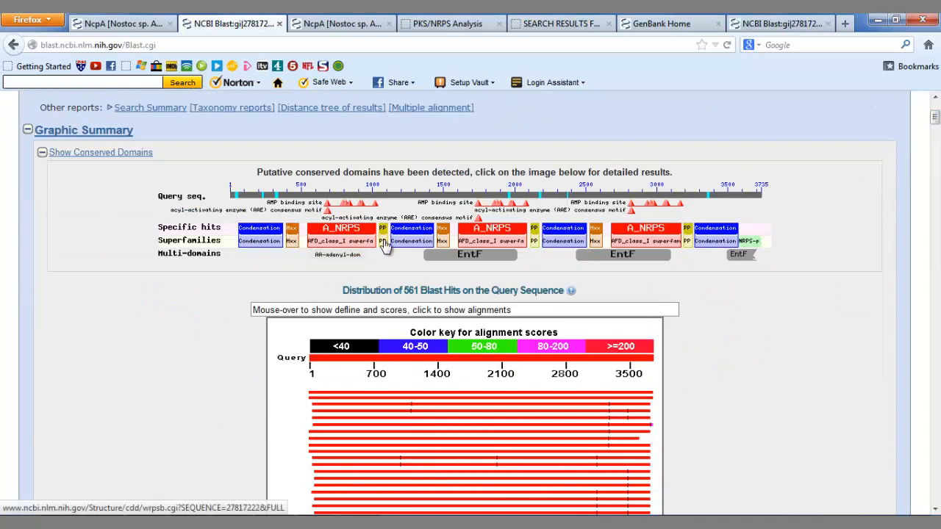
mouse_move(541, 268)
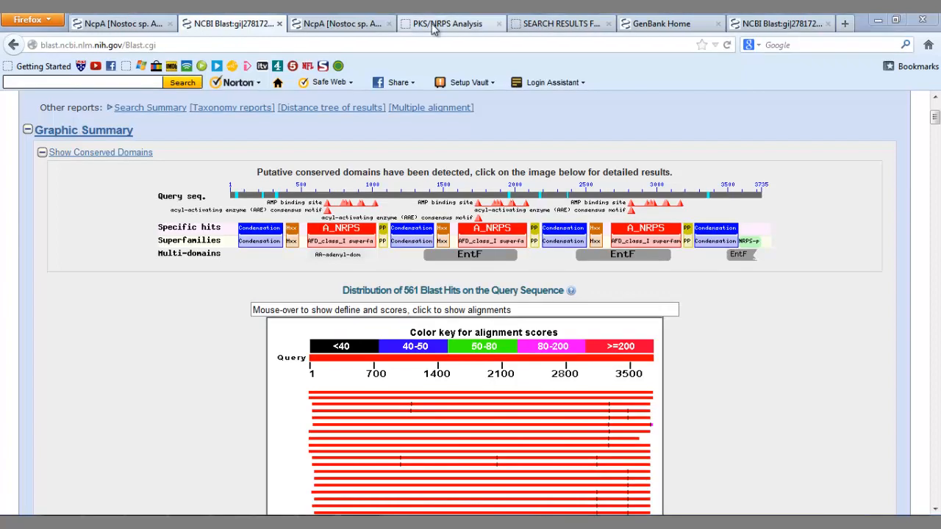
- Paste the NcpA peptide sequence into the PKS/NRPS Analysis site's input box
left_click(448, 23)
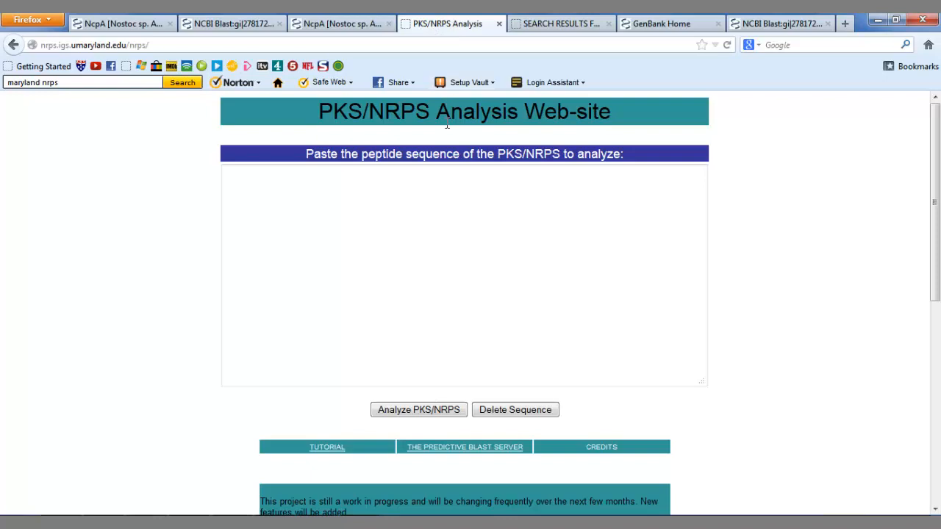
right_click(434, 247)
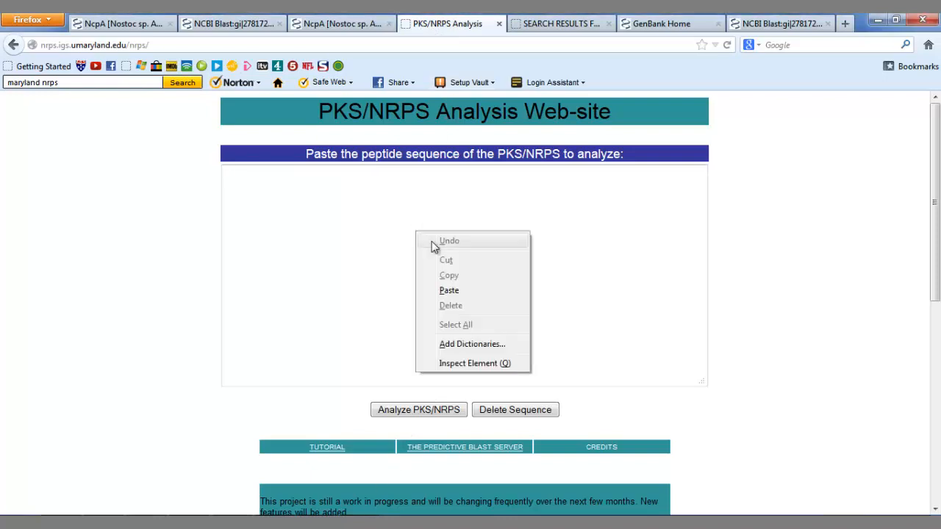
left_click(449, 289)
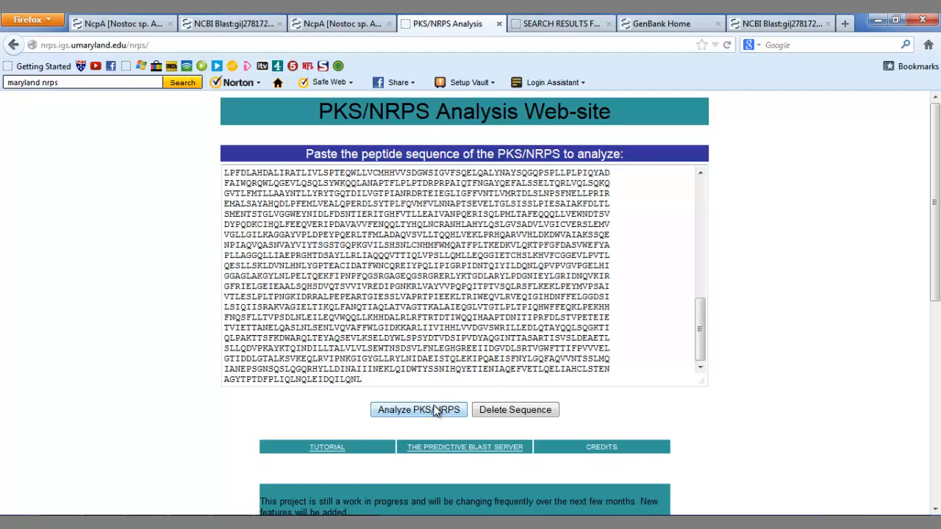
- Run Analyze PKS/NRPS to show NcpA's 3735 aa, 10-domain layout with 3 adenylation domains
left_click(417, 409)
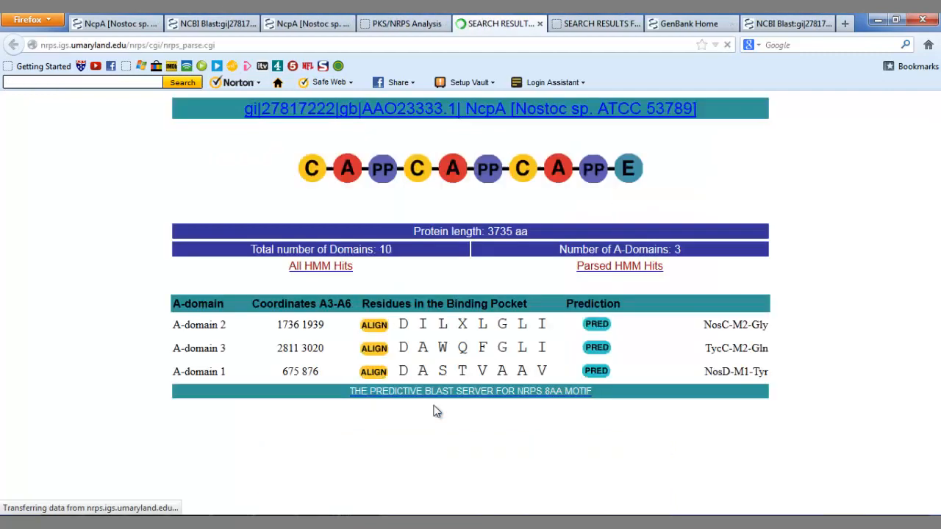
mouse_move(605, 413)
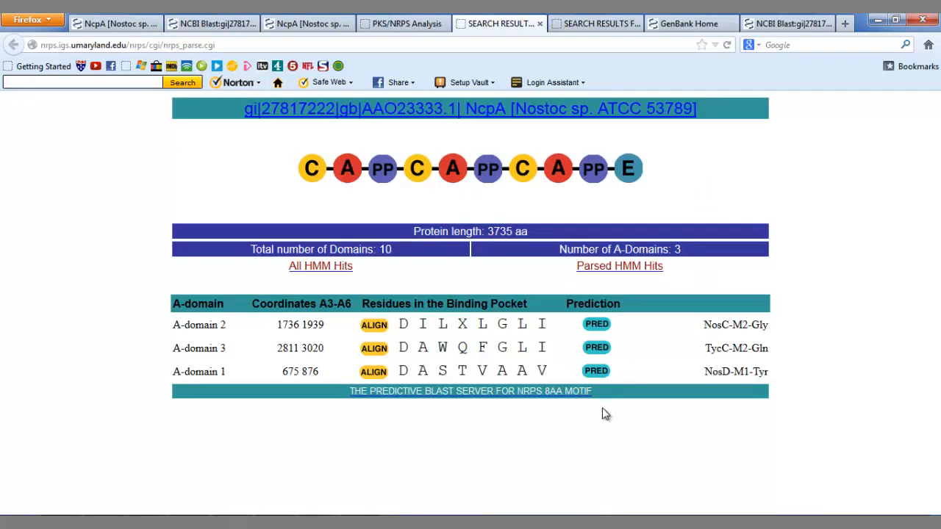
mouse_move(618, 421)
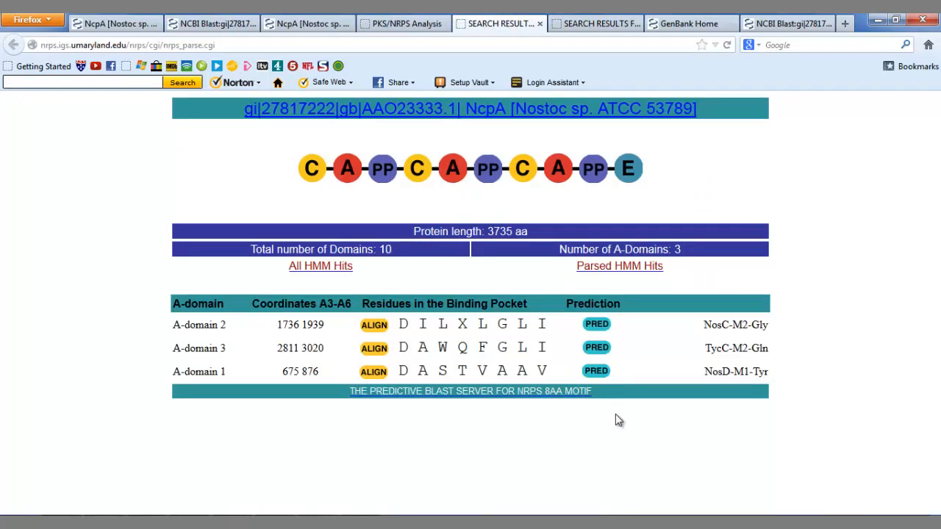